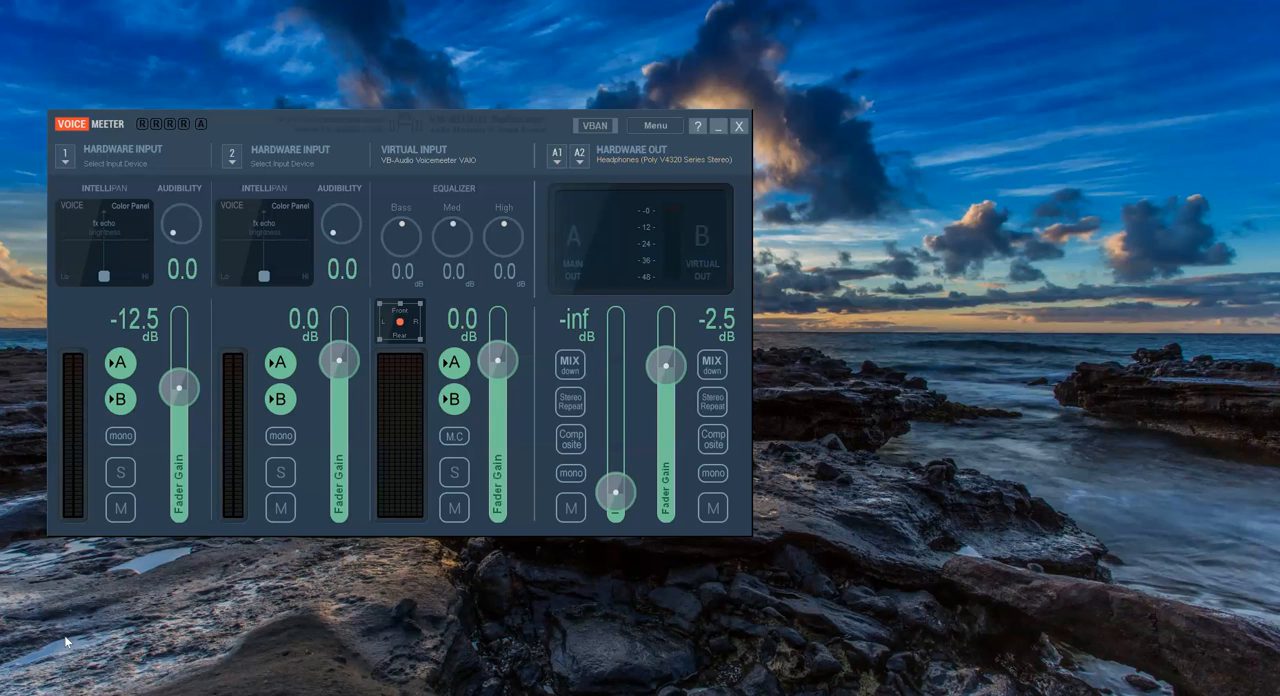
mouse_move(703, 197)
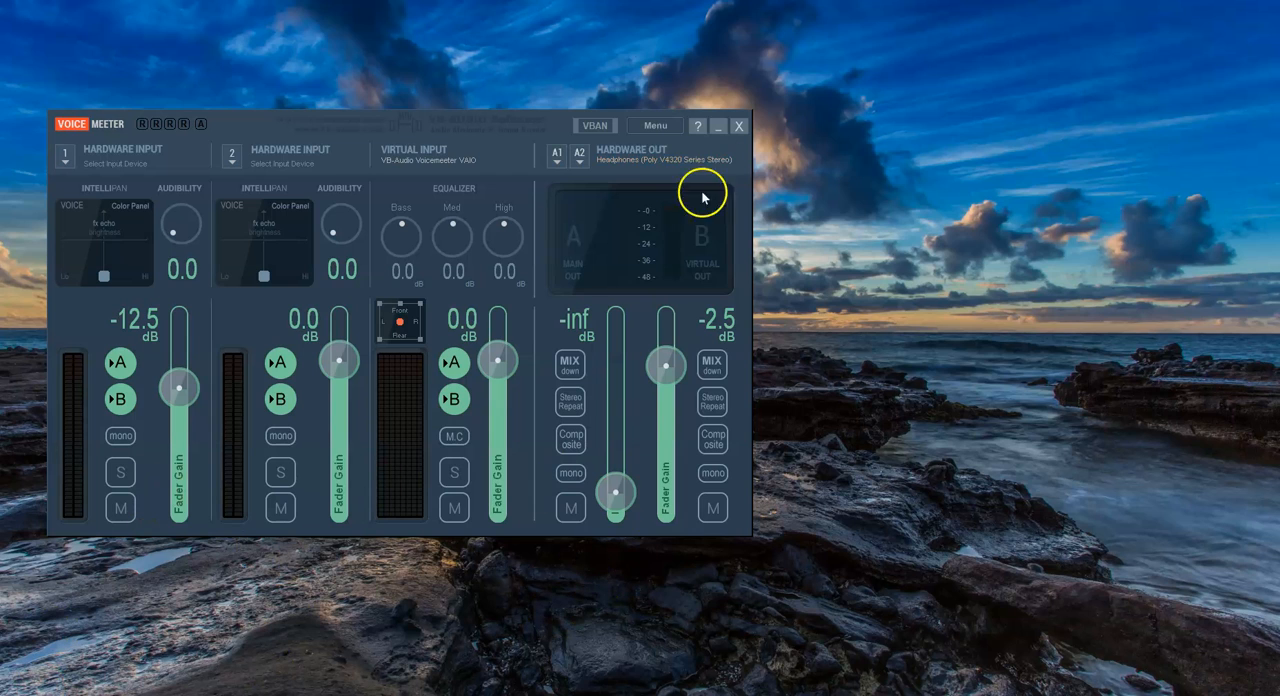
mouse_move(557, 168)
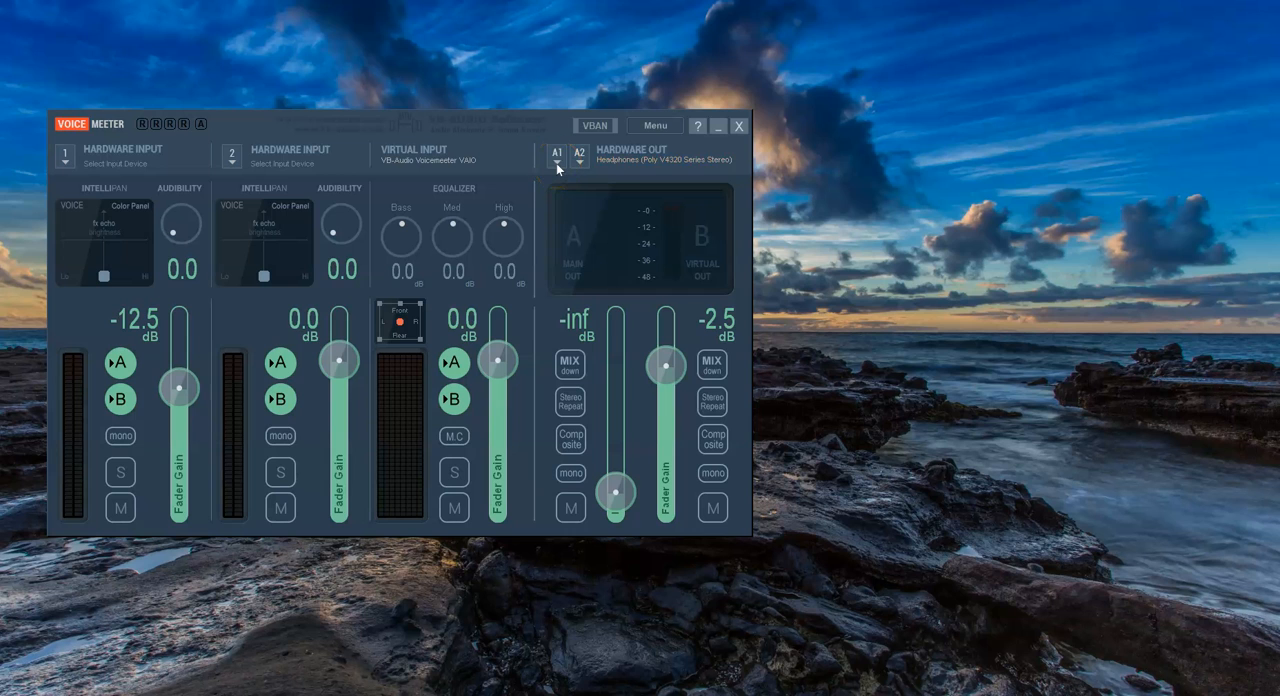
Set output A1 to WDM: Headphones (Poly V4320 Series Stereo).
click(557, 156)
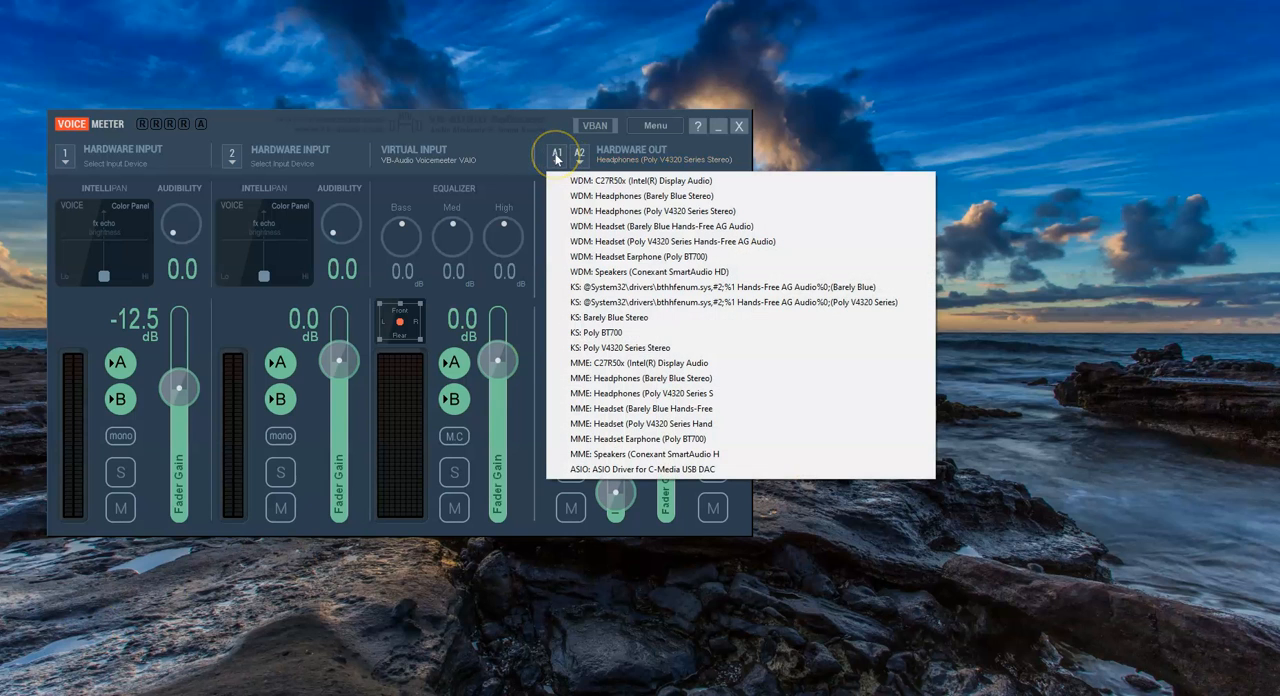
mouse_move(660, 226)
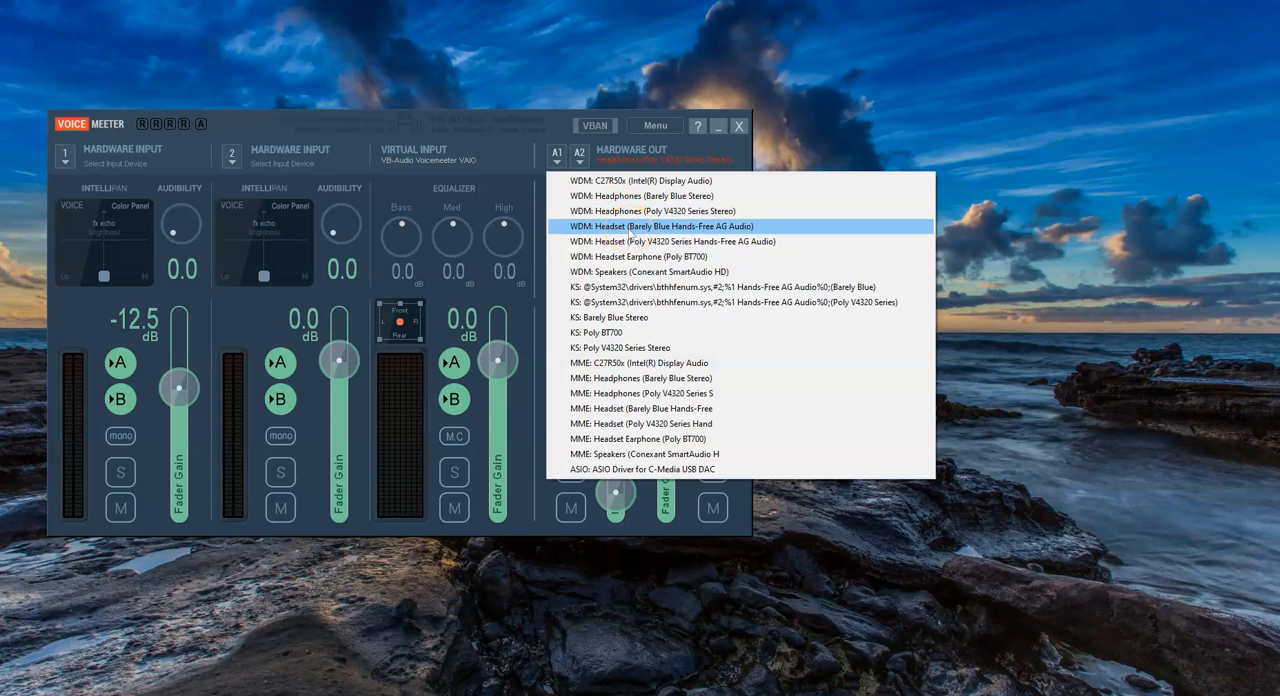
mouse_move(660, 241)
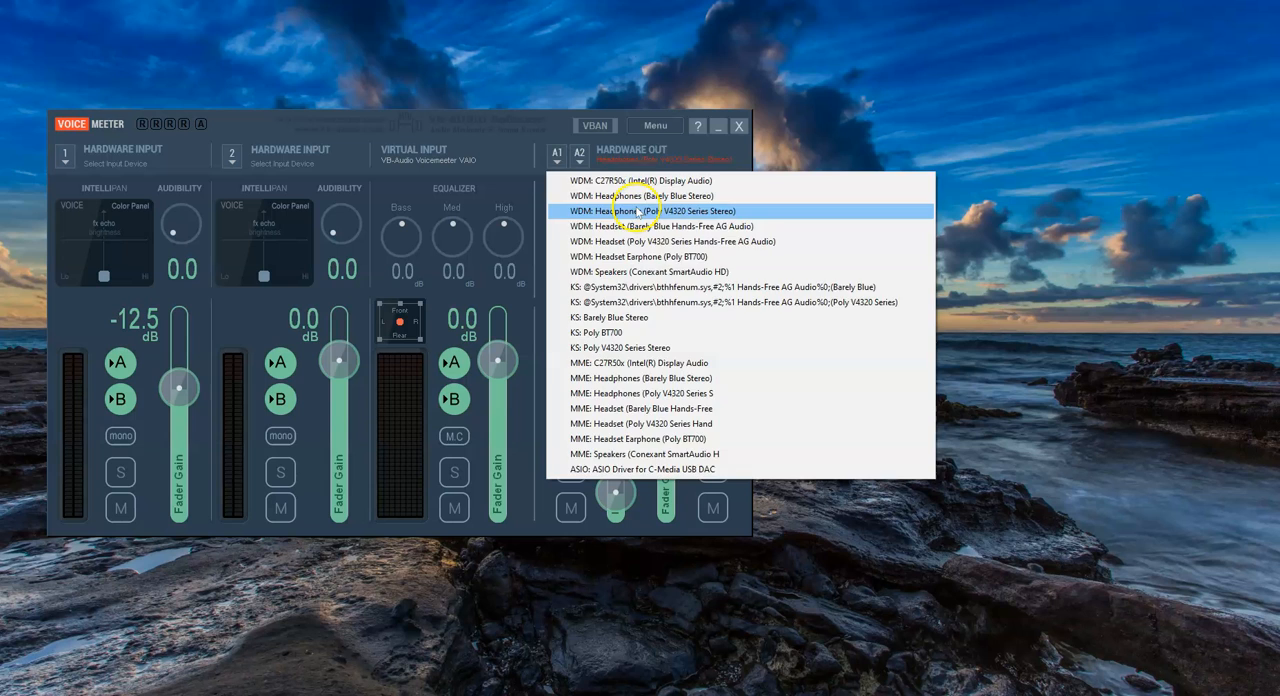
click(650, 211)
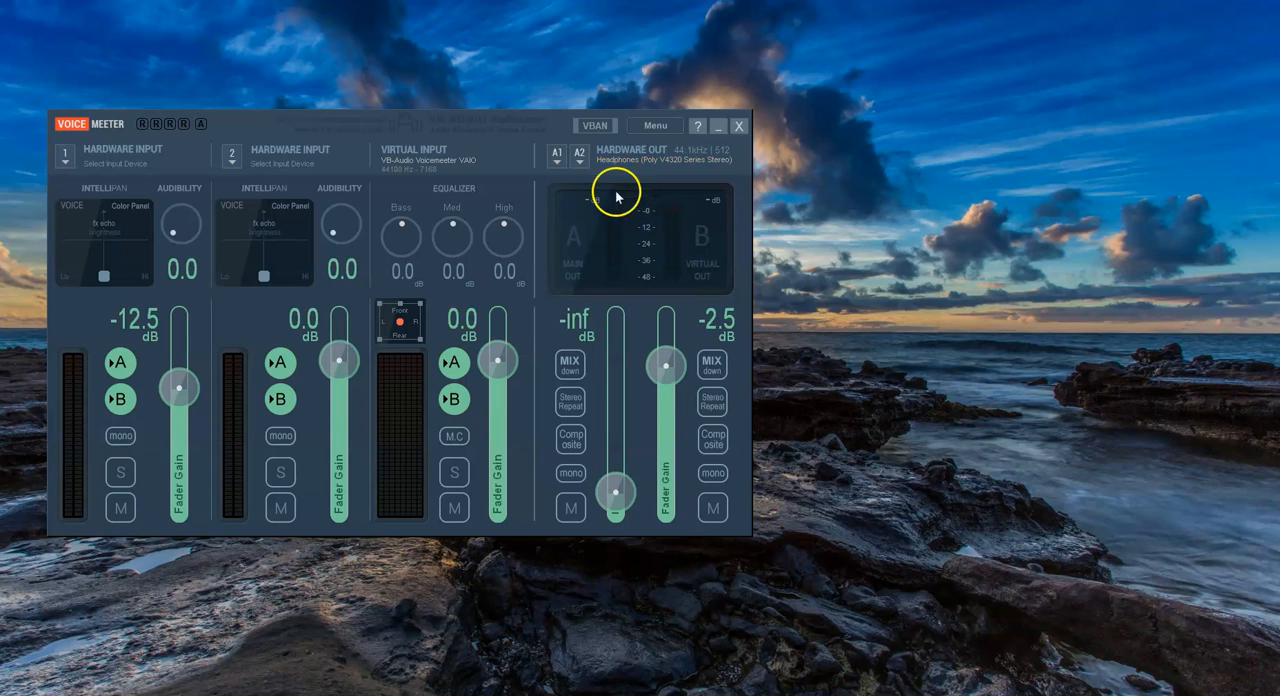
Pick a device for output A2, then reopen the A1 device list.
click(578, 155)
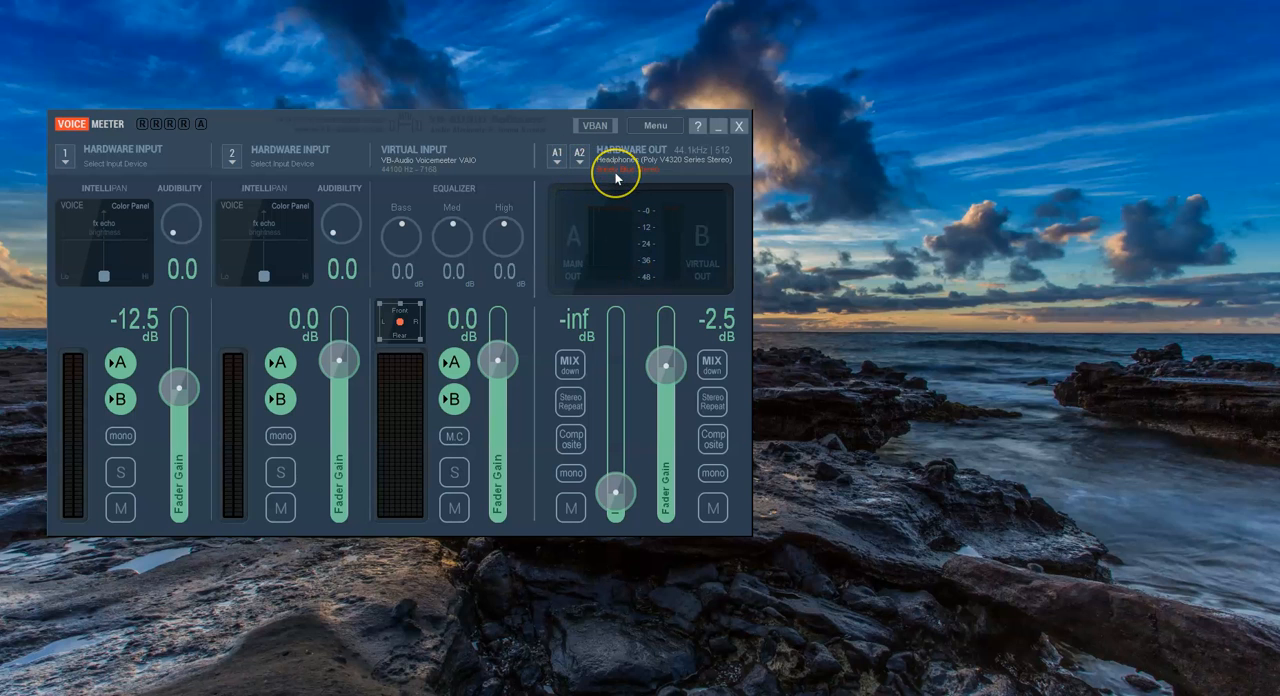
mouse_move(238, 185)
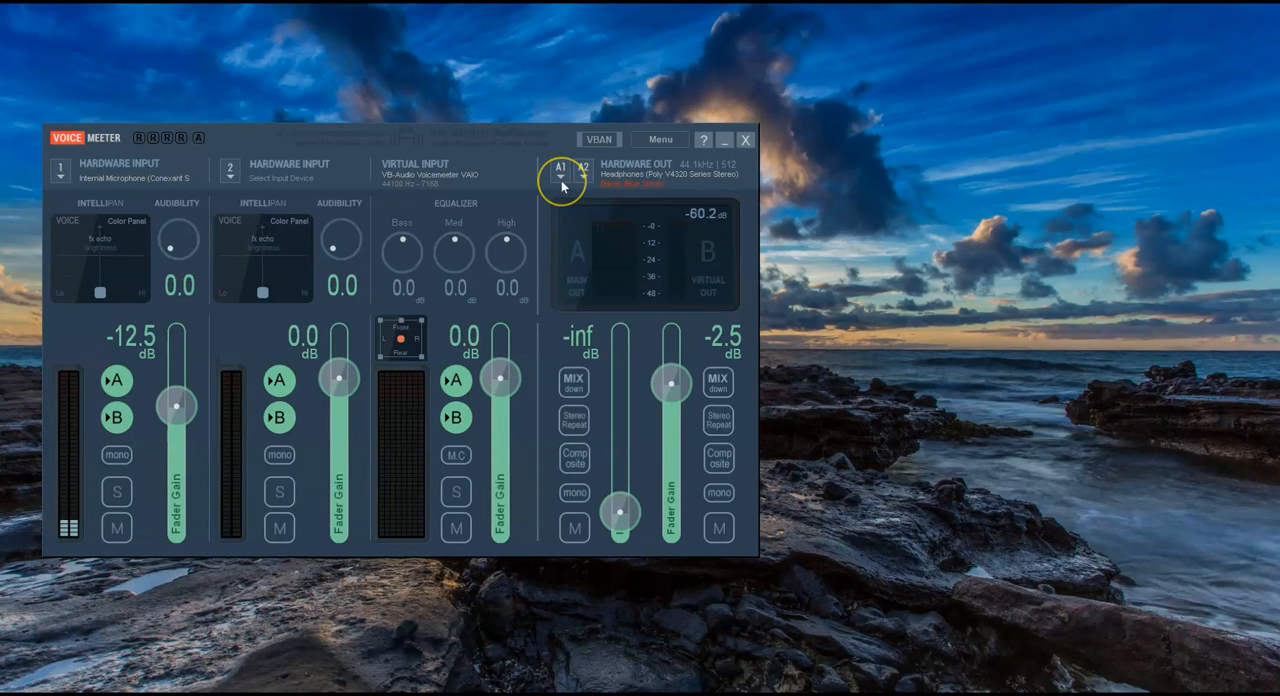
click(561, 167)
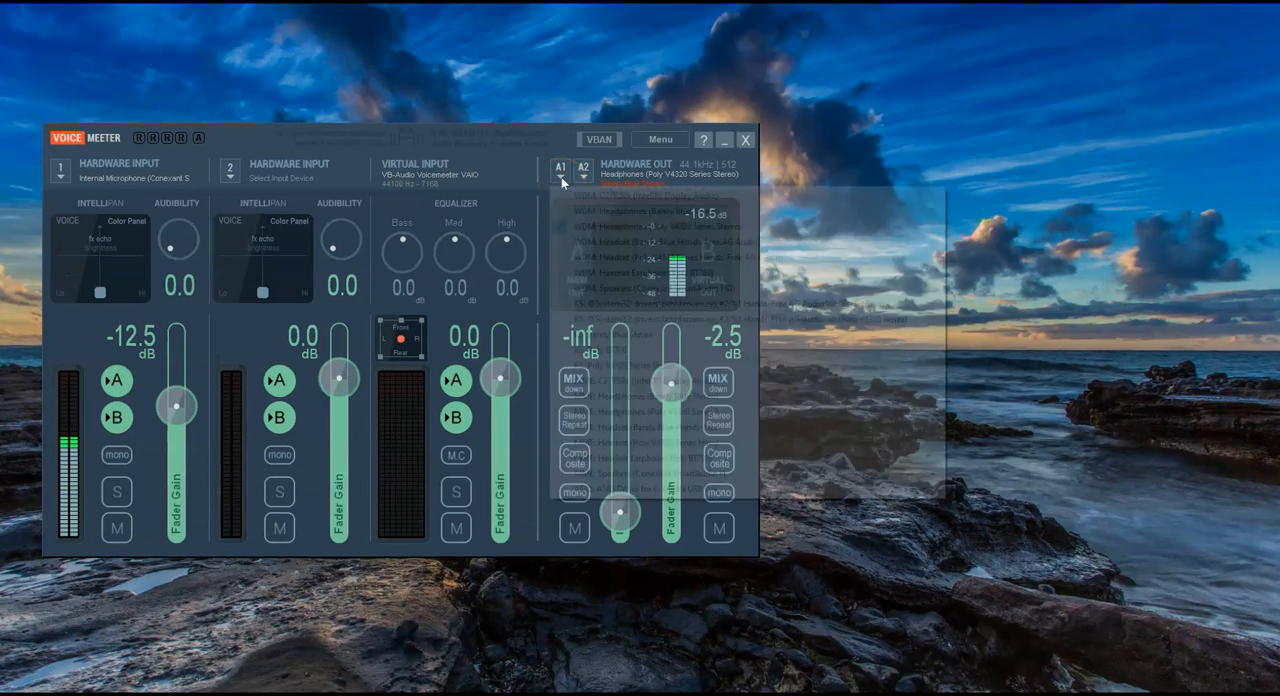
Open output A2's device list, showing KS: Barely Blue Stereo checked.
click(583, 169)
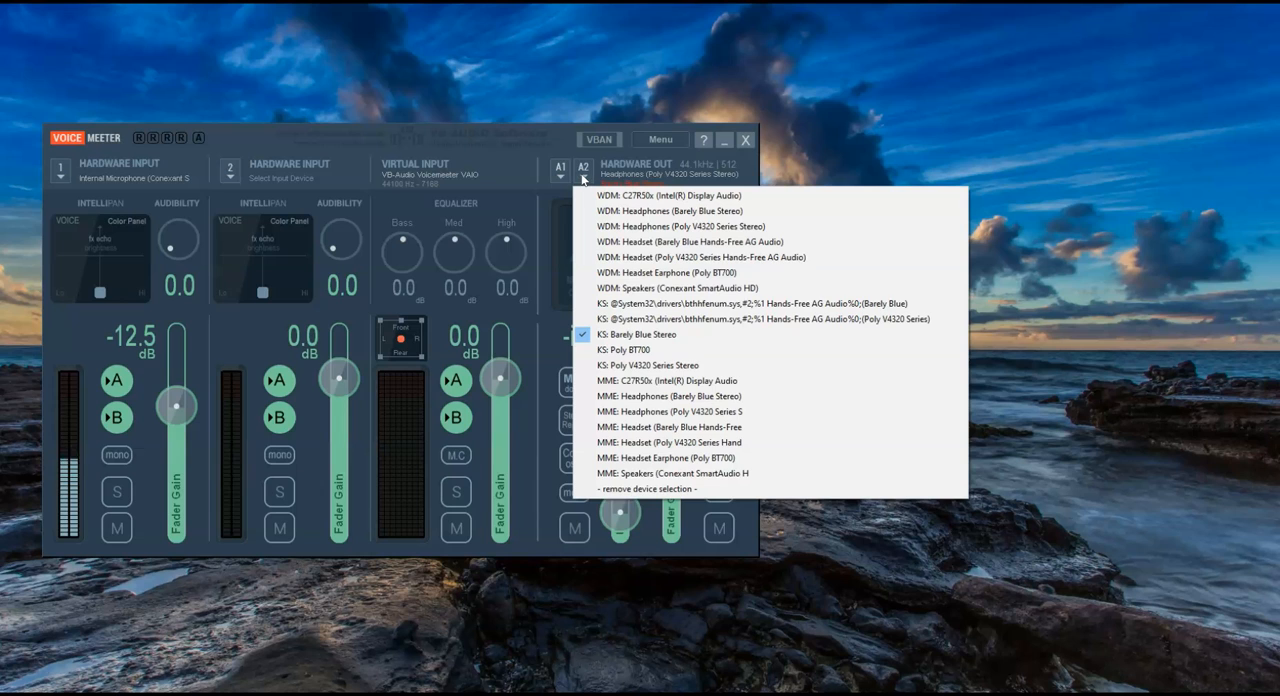
mouse_move(147, 183)
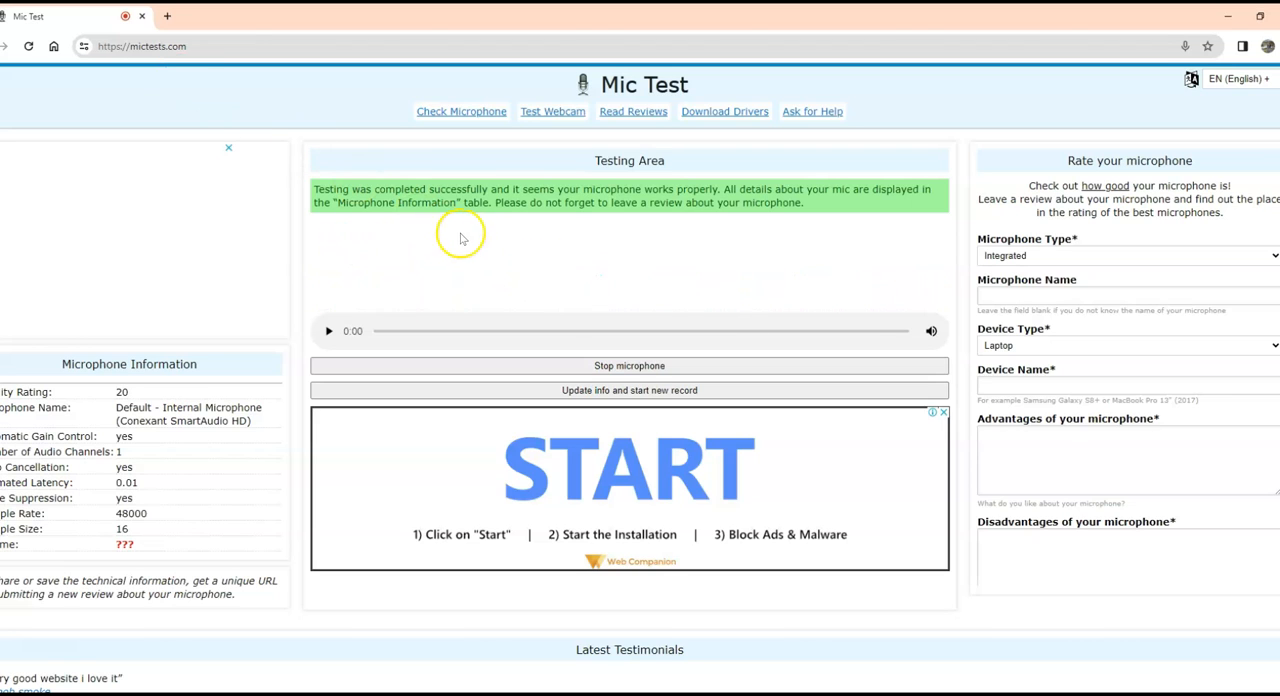
Play the recorded microphone test on mictests.com.
click(329, 331)
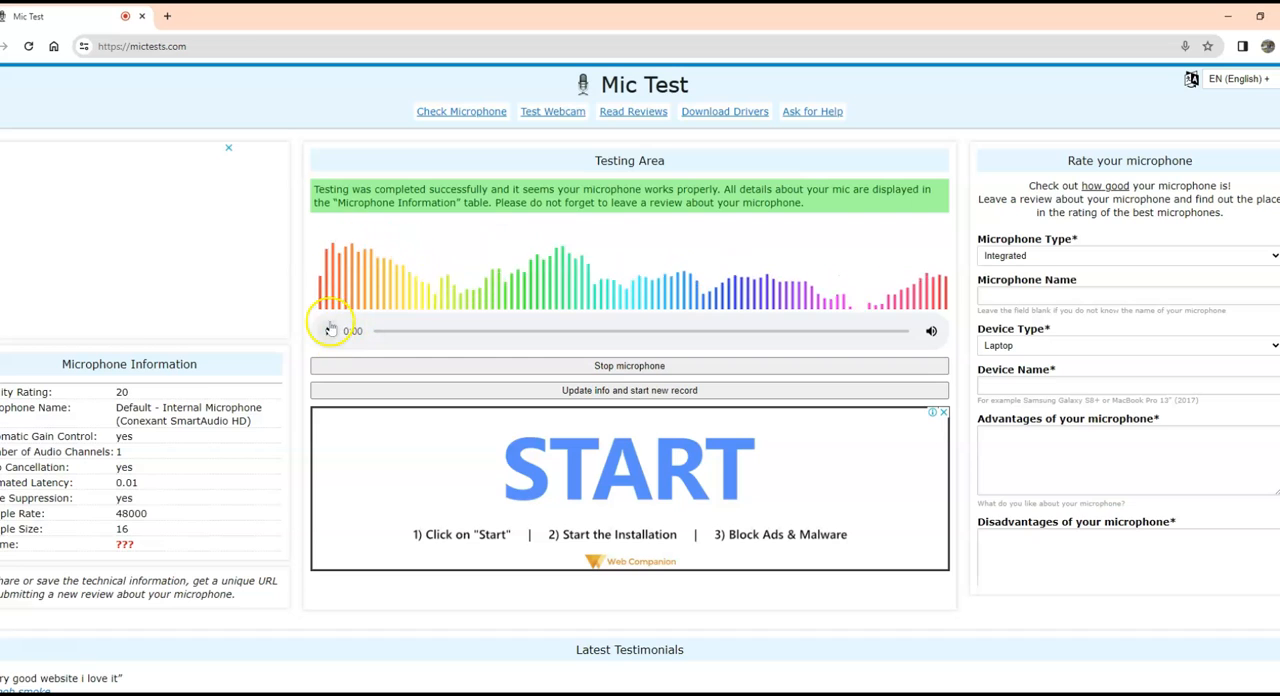